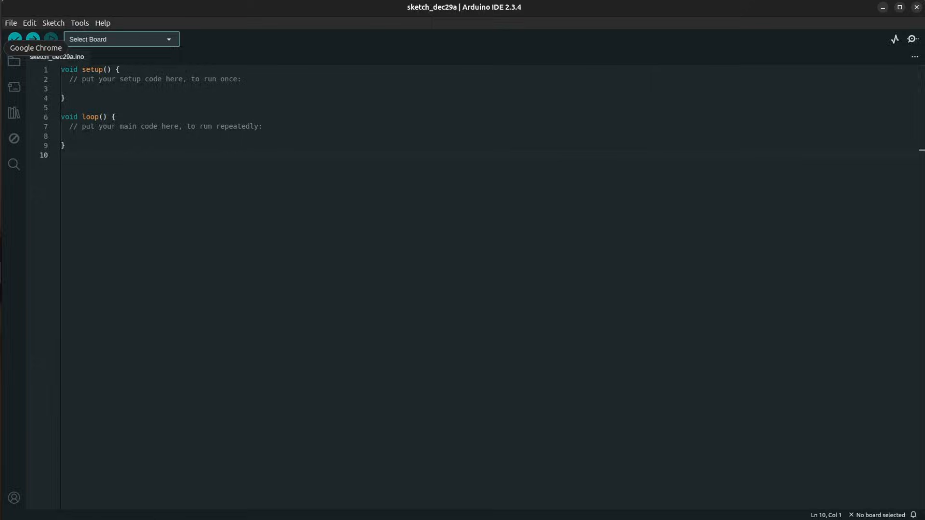
- Save the copied Bouffalo Lab package URL under Additional boards manager URLs in Preferences
{"action": "left_click", "coordinate": [35, 48]}
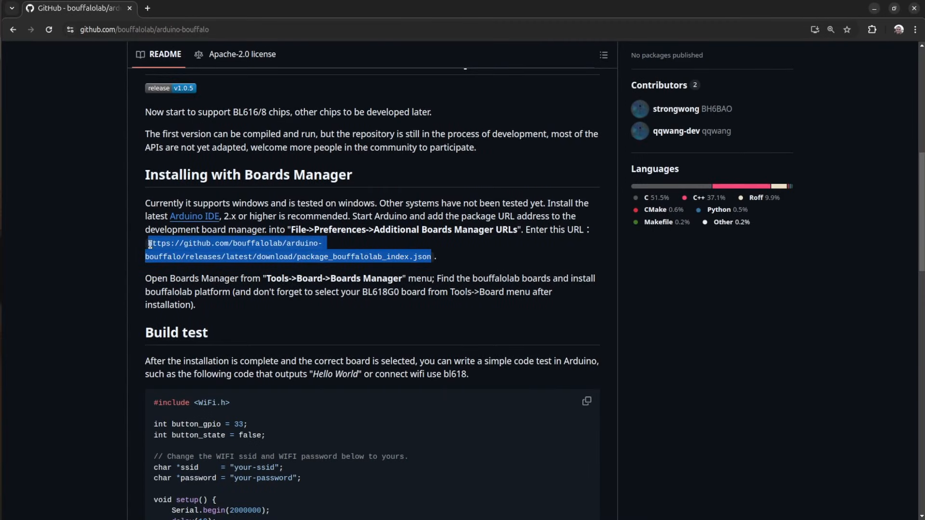
{"action": "mouse_move", "coordinate": [851, 65]}
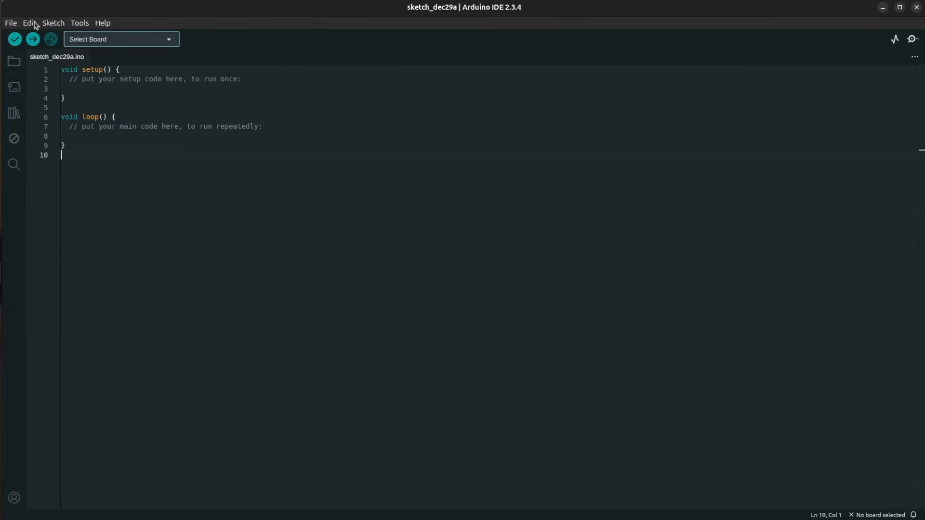
{"action": "left_click", "coordinate": [10, 22]}
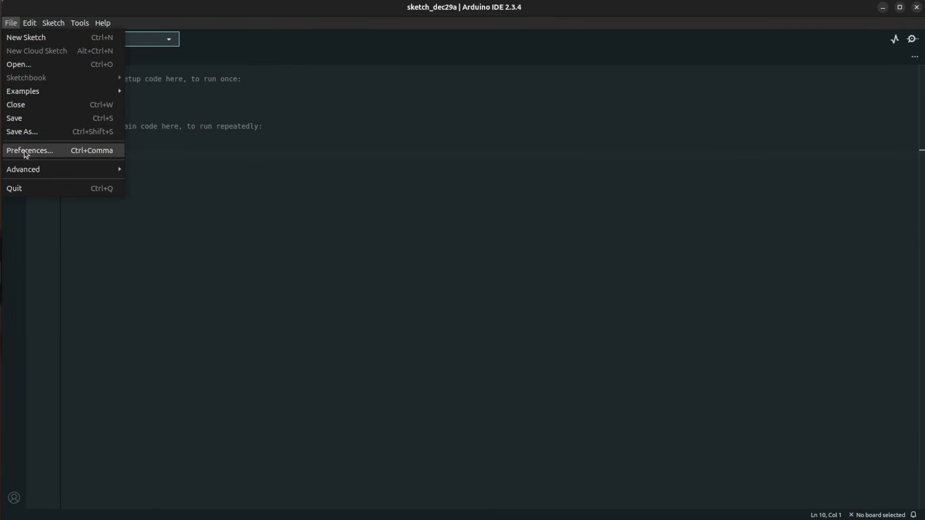
{"action": "left_click", "coordinate": [29, 150]}
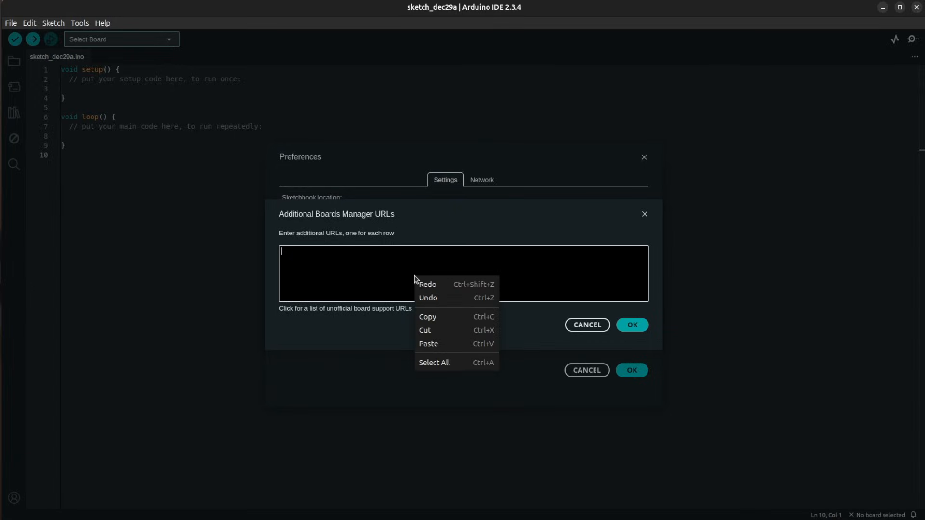
{"action": "mouse_move", "coordinate": [429, 344]}
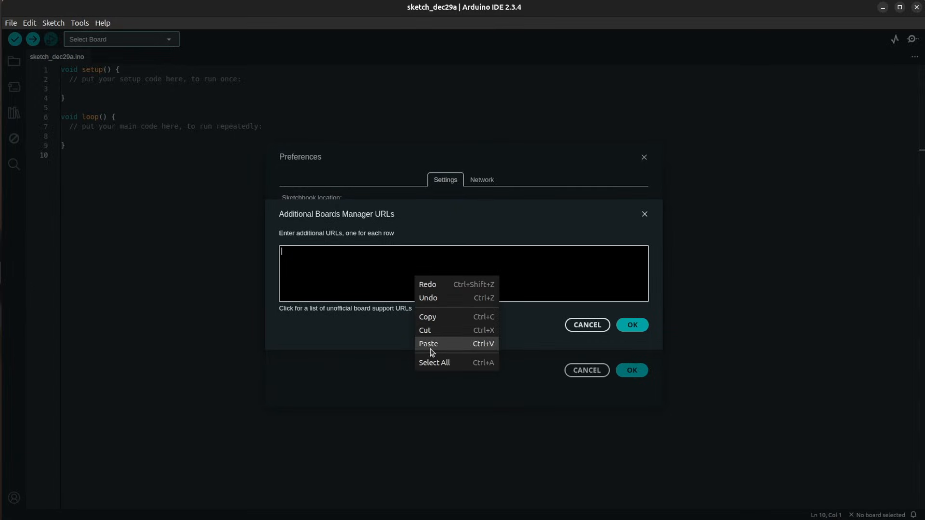
{"action": "left_click", "coordinate": [428, 344]}
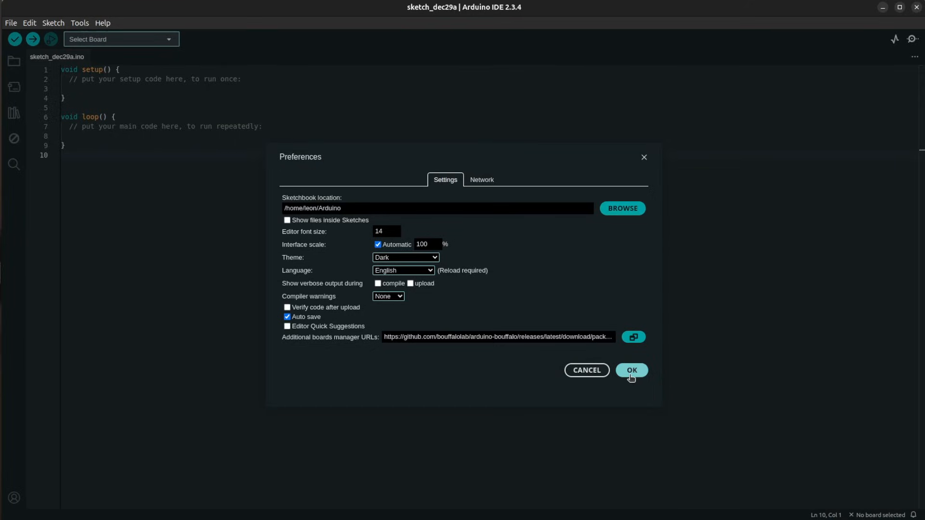
{"action": "left_click", "coordinate": [630, 370]}
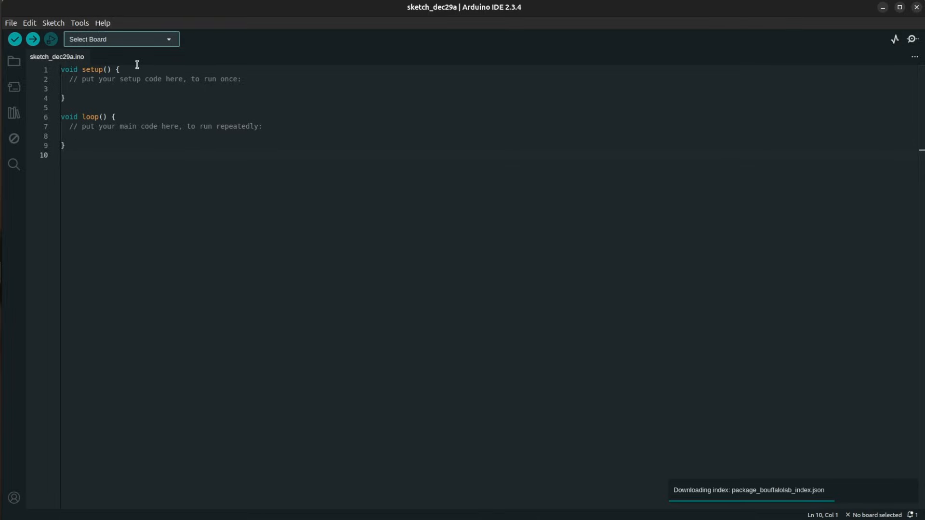
- Search the Boards Manager for bl618 and install the bouffalolab 1.0.5 package
{"action": "left_click", "coordinate": [79, 23]}
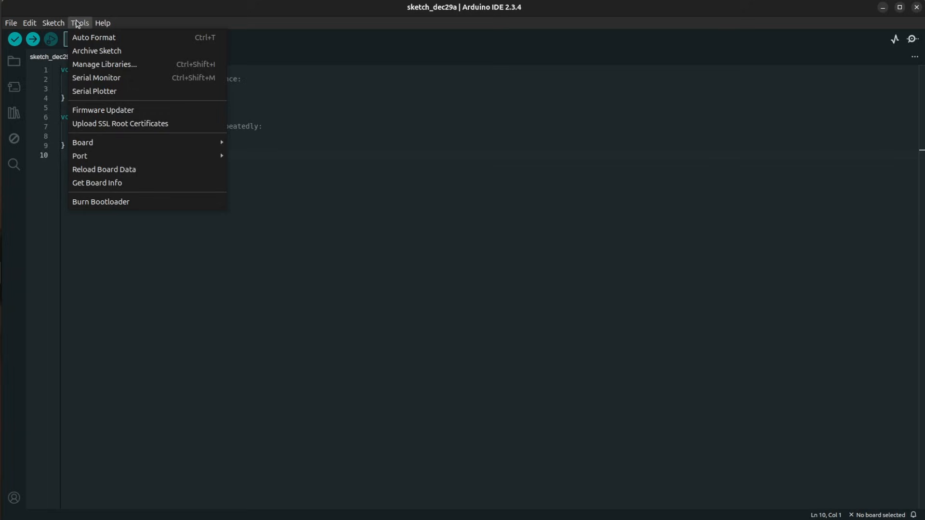
{"action": "mouse_move", "coordinate": [53, 23]}
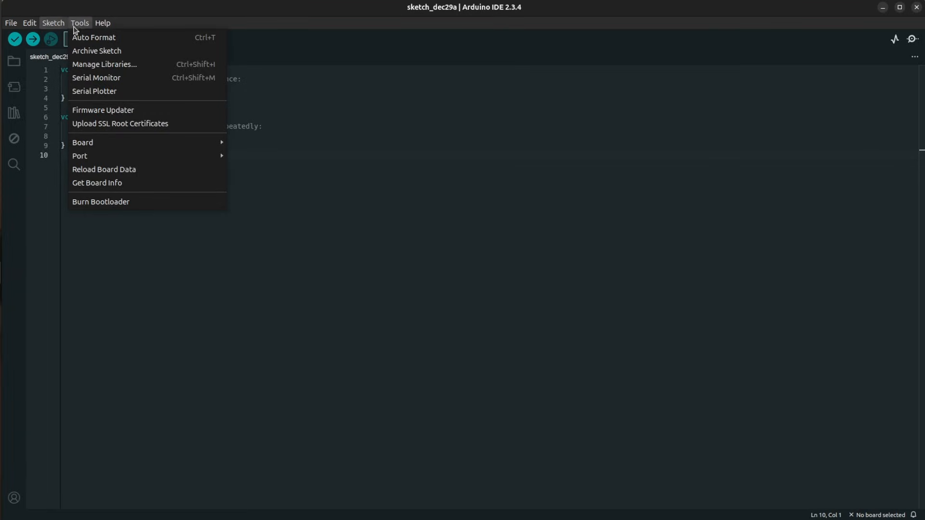
{"action": "left_click", "coordinate": [252, 148]}
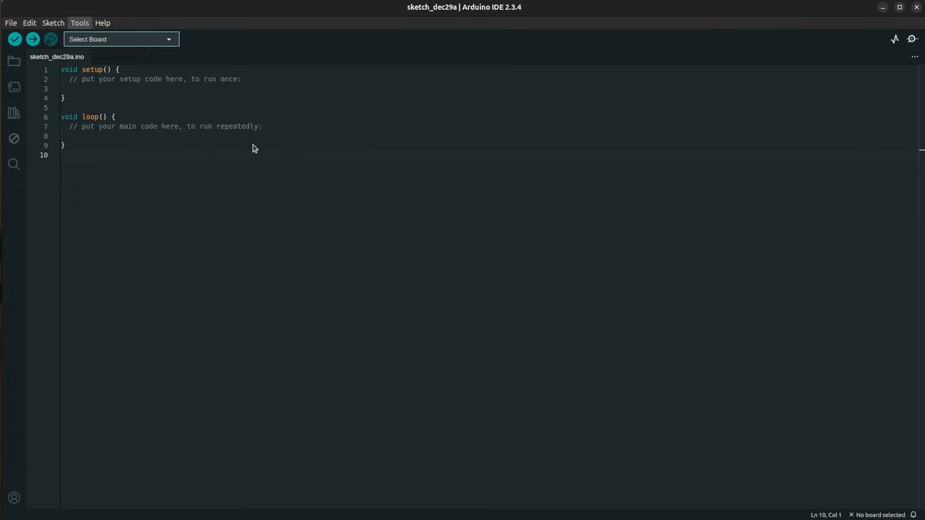
{"action": "left_click", "coordinate": [13, 87]}
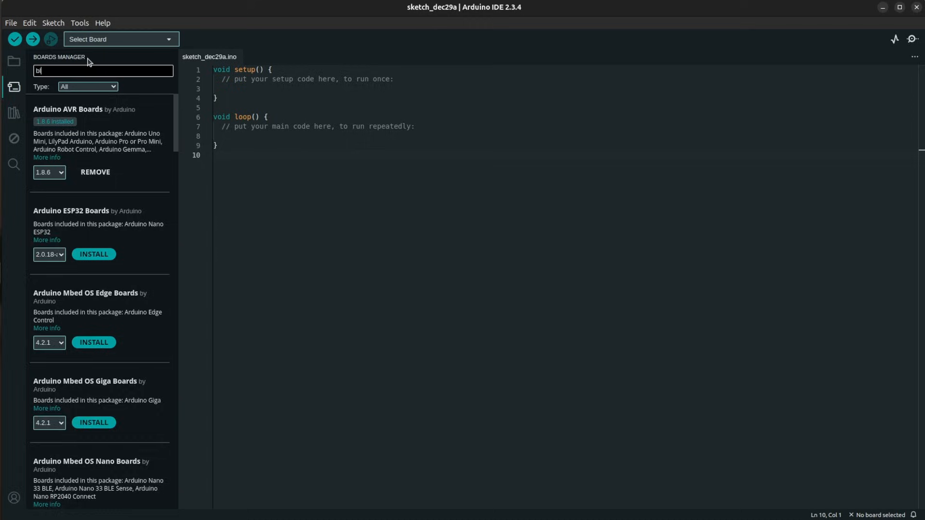
{"action": "type", "text": "l618"}
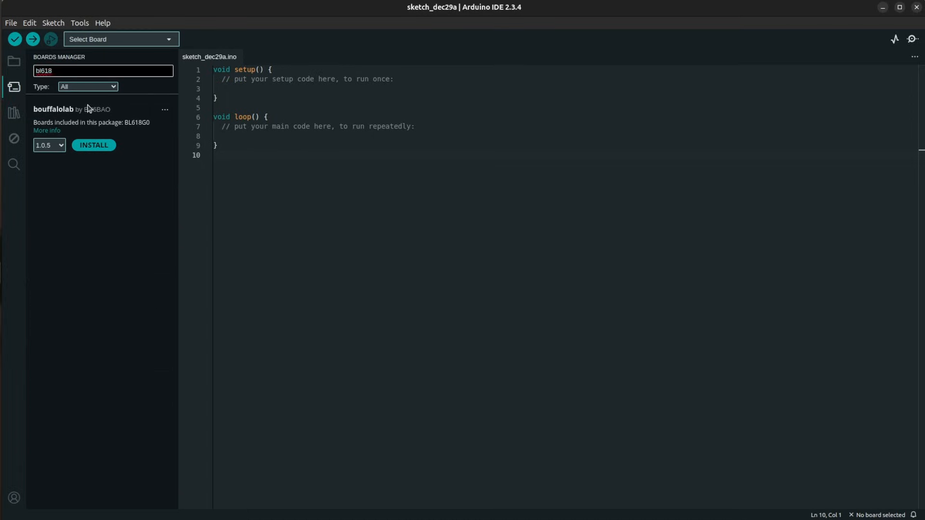
{"action": "mouse_move", "coordinate": [66, 151]}
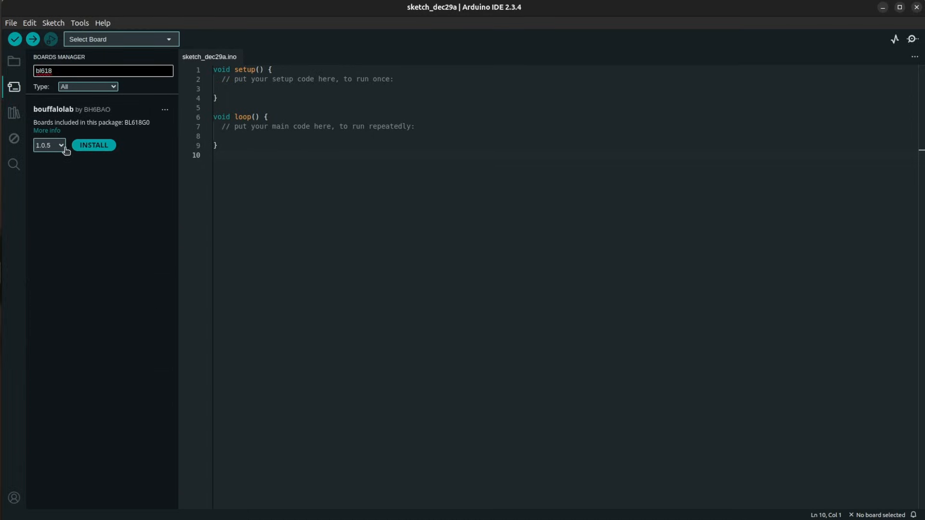
{"action": "mouse_move", "coordinate": [93, 145]}
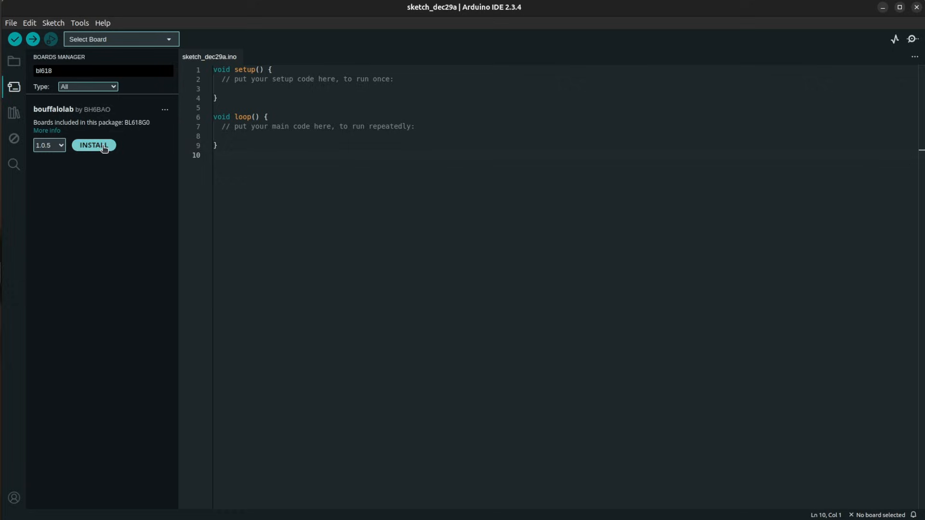
{"action": "left_click", "coordinate": [93, 145]}
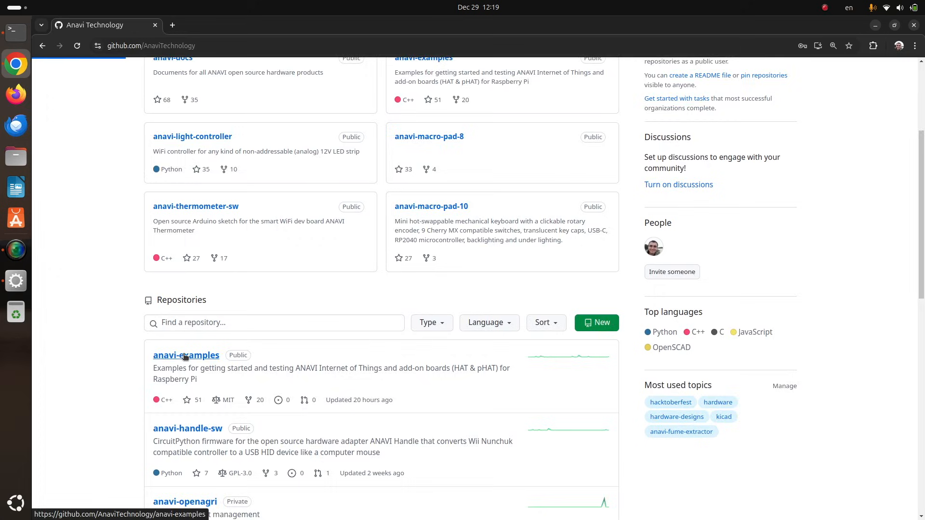
- Open the anavi-examples repository and run git clone in the anavi folder
{"action": "right_click", "coordinate": [510, 261]}
{"action": "type", "text": "g"}
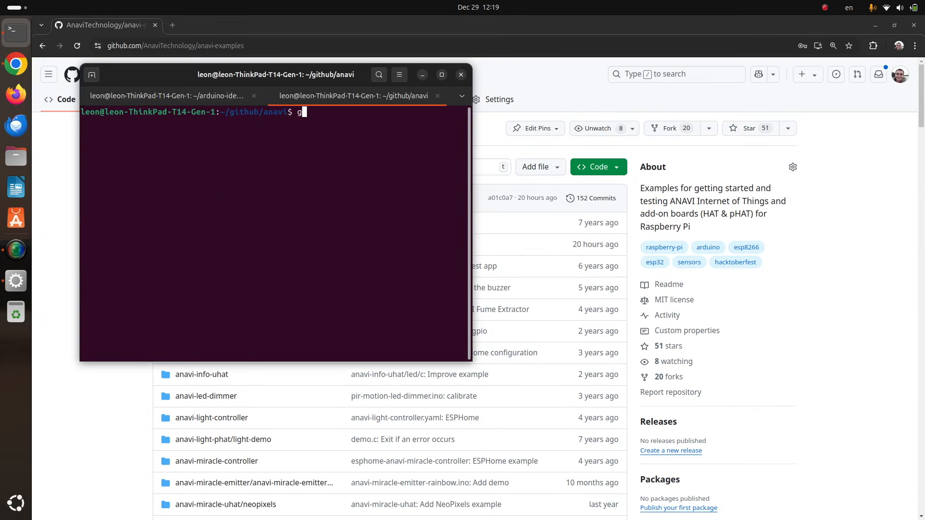
{"action": "key", "text": "Return"}
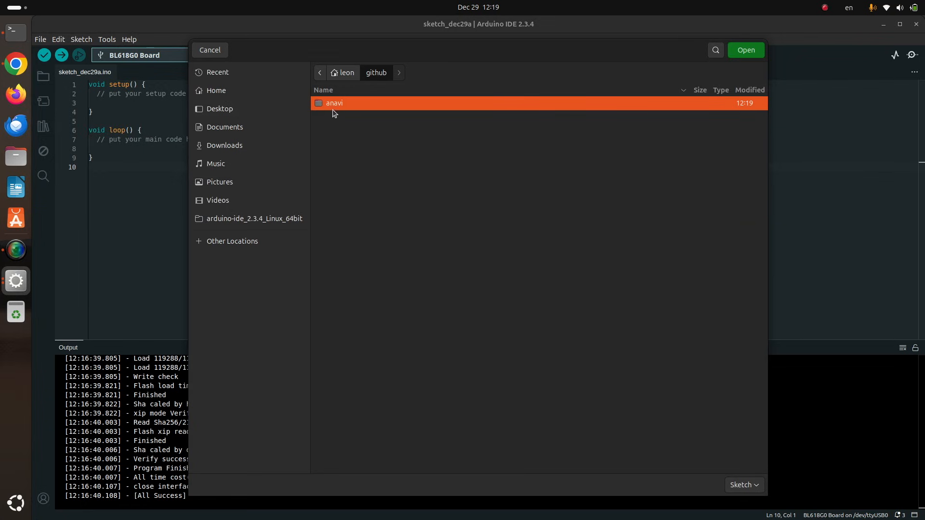
- Open ai-m61-32s-blink.ino from the anavi folder, maximize the window, and verify it
{"action": "double_click", "coordinate": [333, 104]}
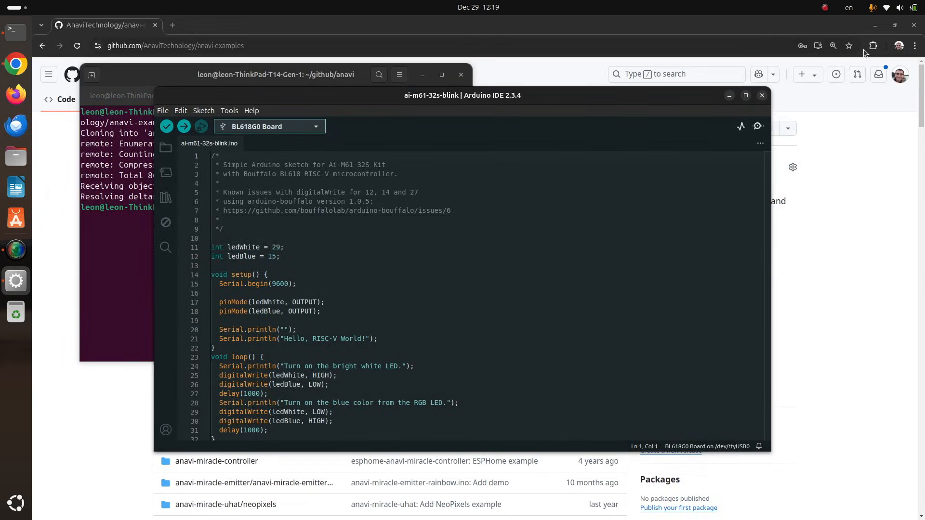
{"action": "left_click", "coordinate": [745, 95]}
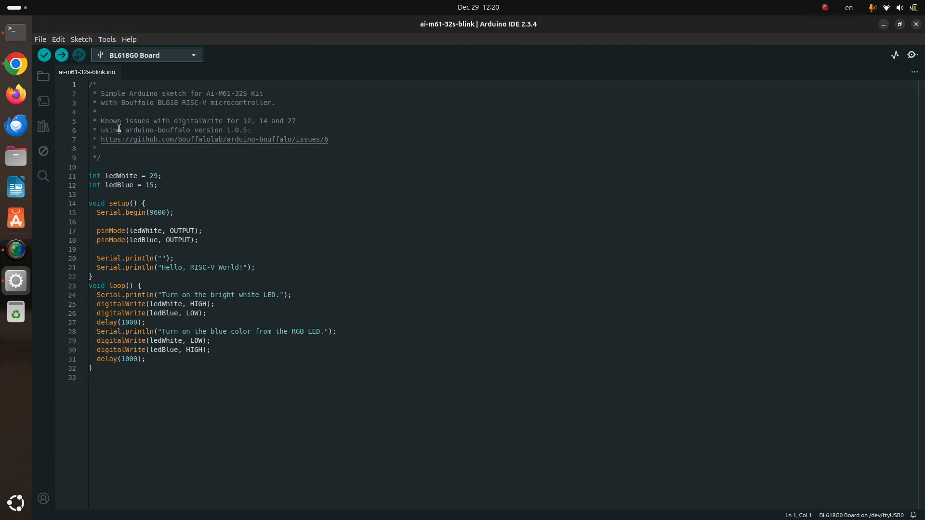
{"action": "left_click", "coordinate": [44, 55]}
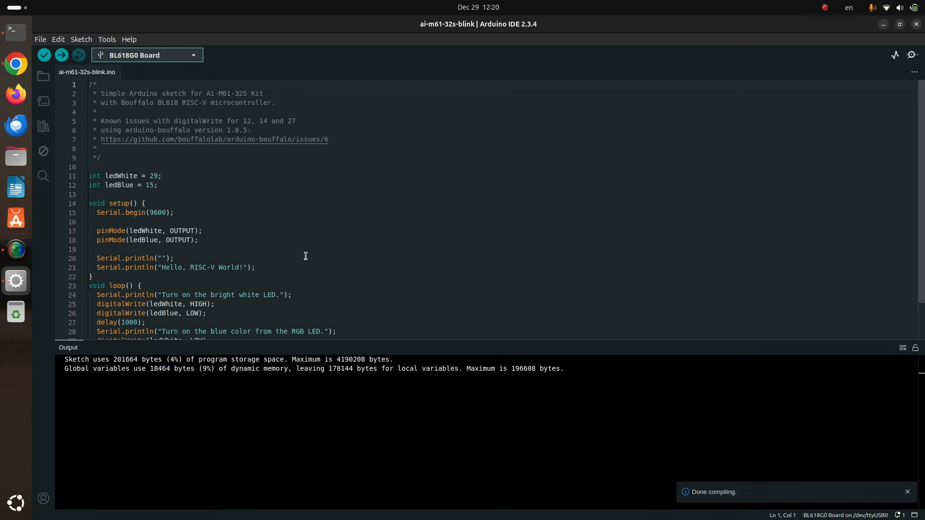